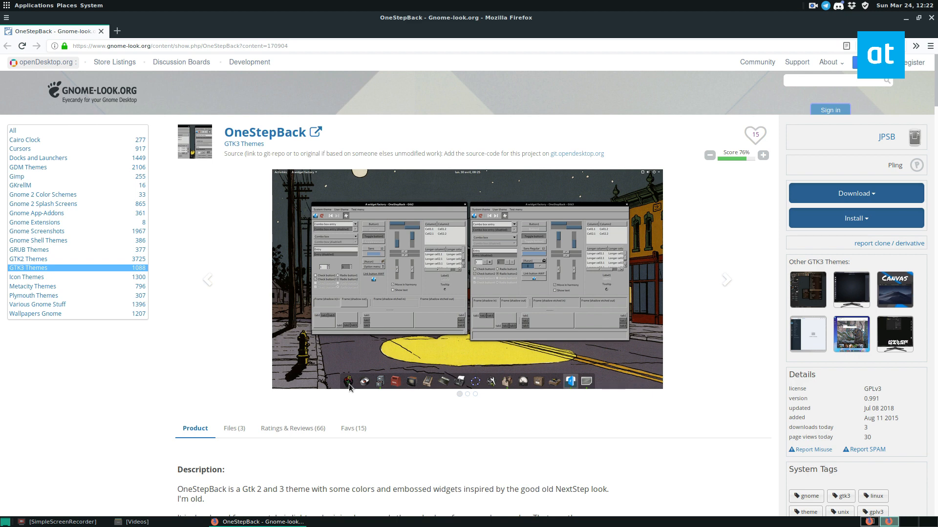
pyautogui.moveTo(606, 288)
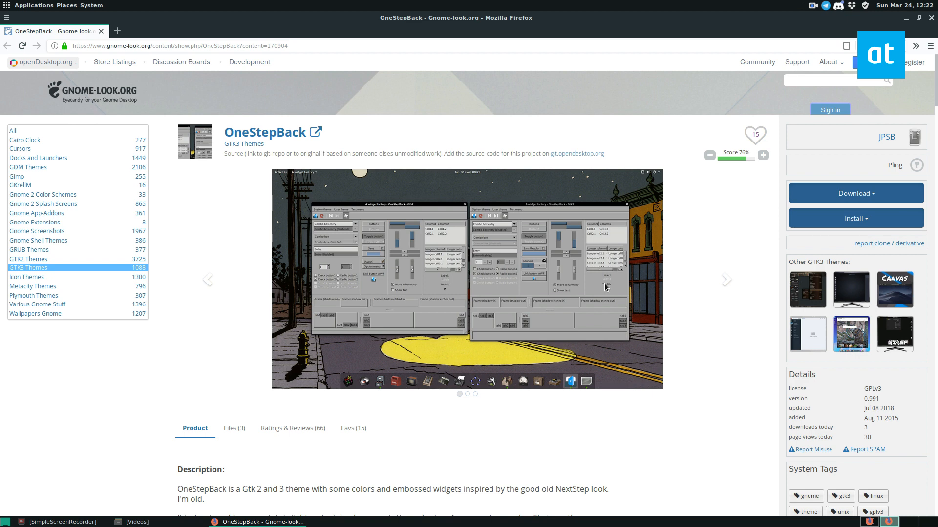
pyautogui.moveTo(507, 82)
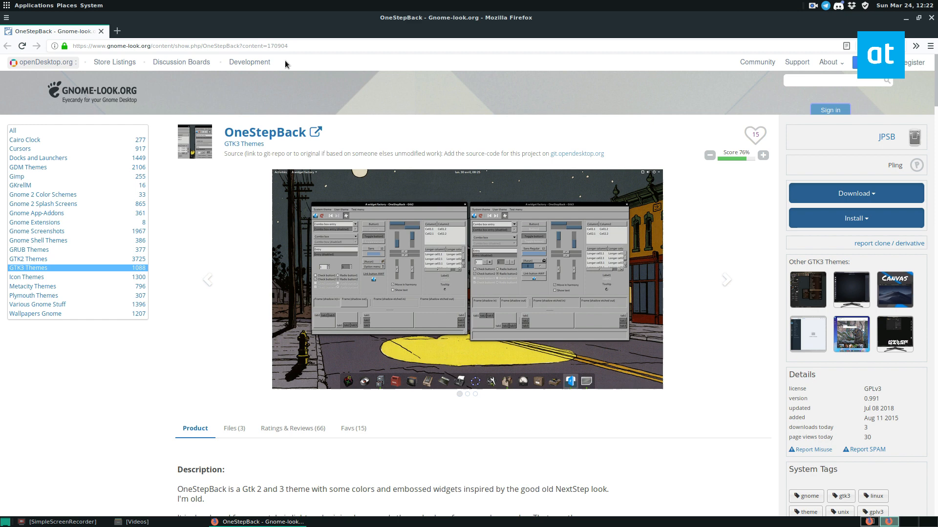
# Show the Files tab listing the three OneStepBack theme archives
pyautogui.scroll(-3)
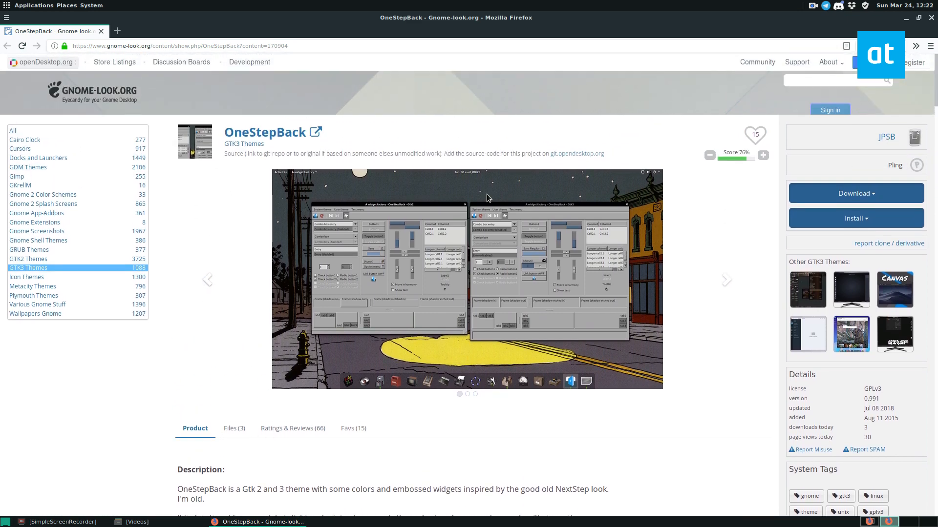
pyautogui.click(233, 427)
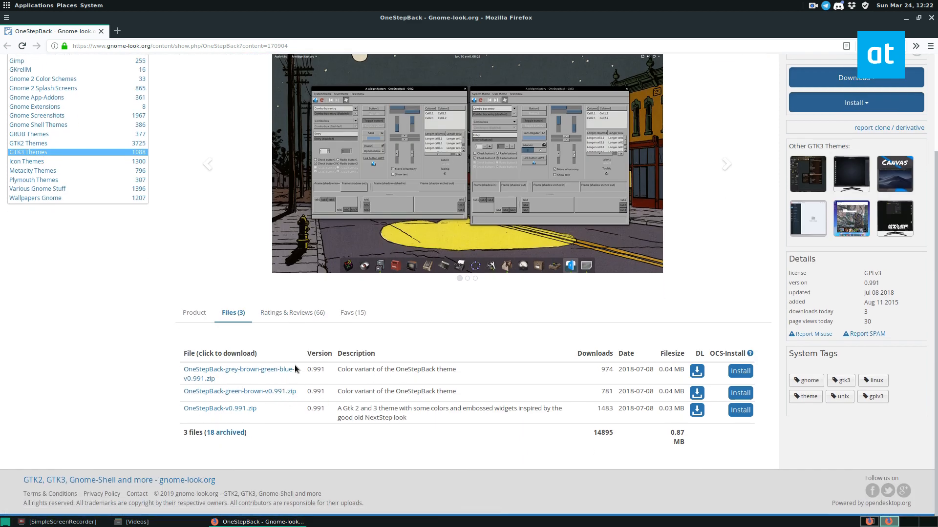
pyautogui.moveTo(266, 372)
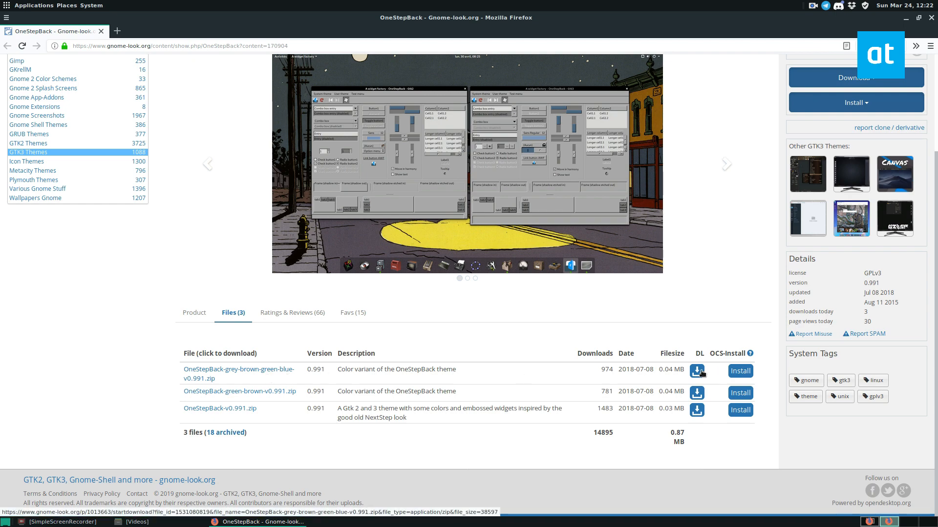
# Download the grey-brown-green-blue OneStepBack zip and extract it in Downloads
pyautogui.click(697, 371)
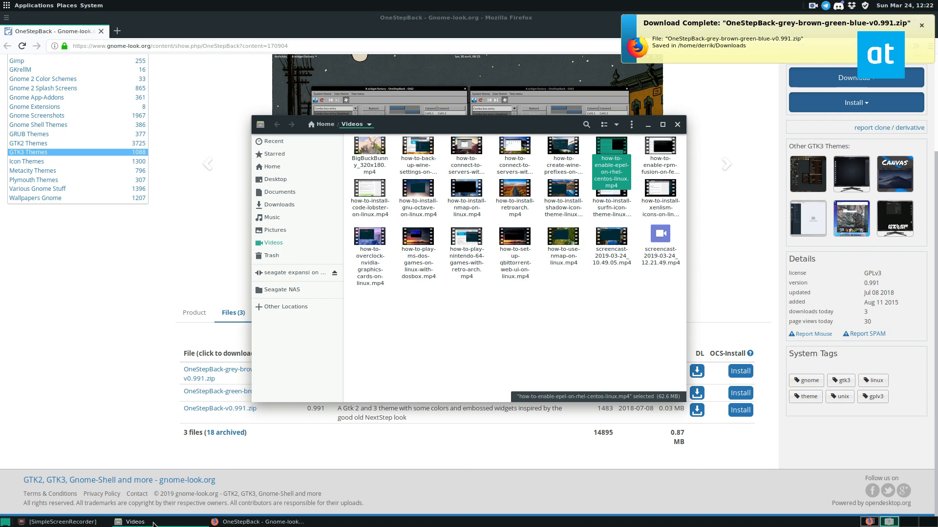
pyautogui.click(281, 204)
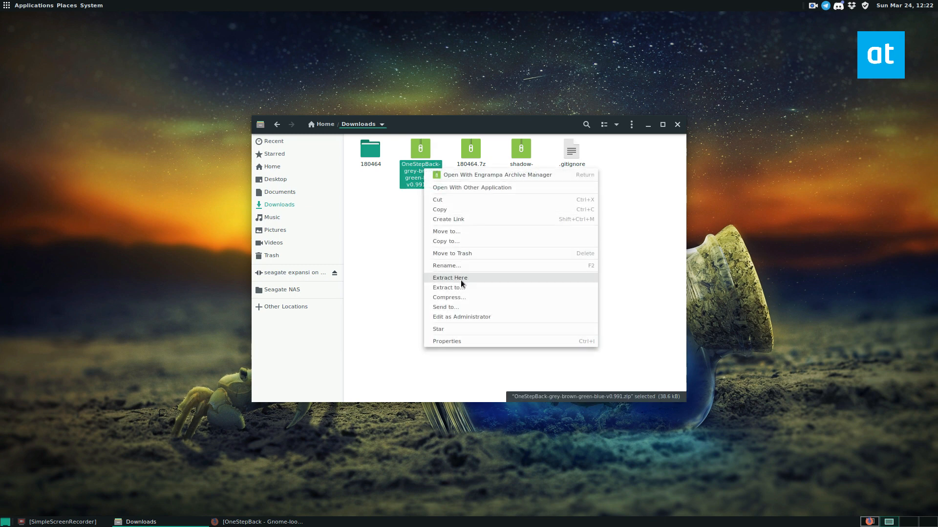
pyautogui.click(449, 278)
pyautogui.write('l')
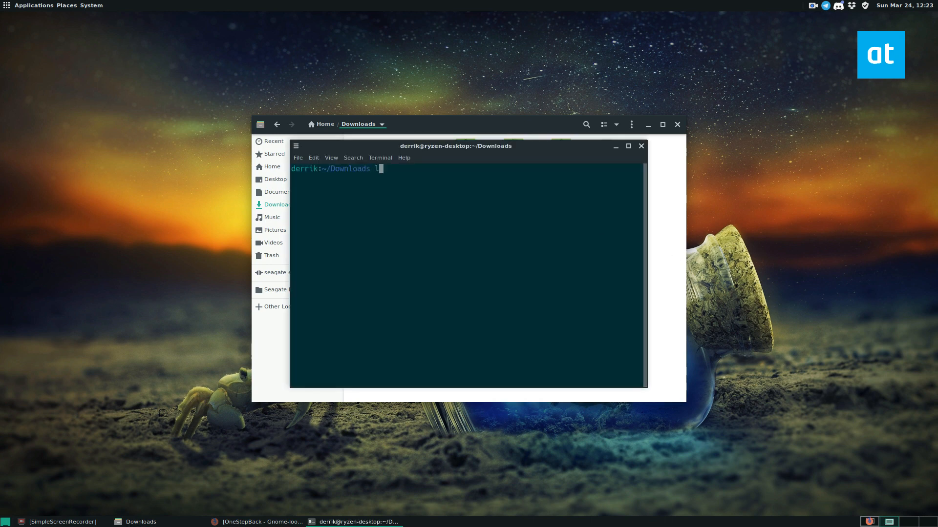
# Enter the extracted folder and sudo mv the OneStepBack theme into /usr/share/themes
pyautogui.write('cd OneStepBack-grey-brown-green-blue-v0.991')
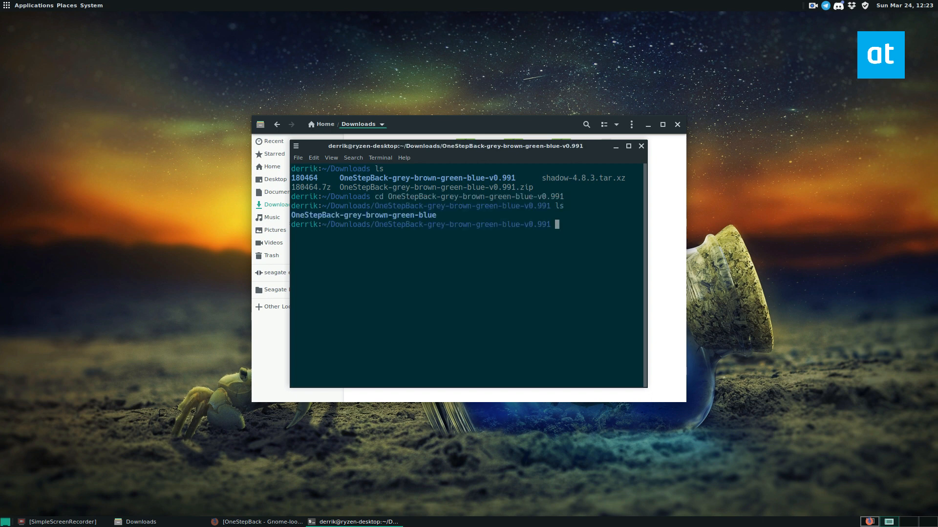
pyautogui.write('ls OneStepBack-grey-brown-green-blue/')
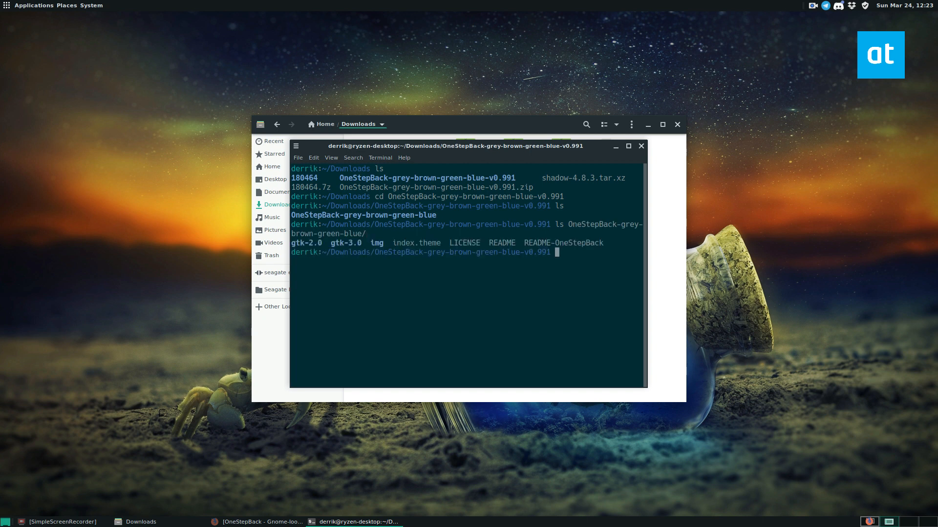
pyautogui.moveTo(394, 274)
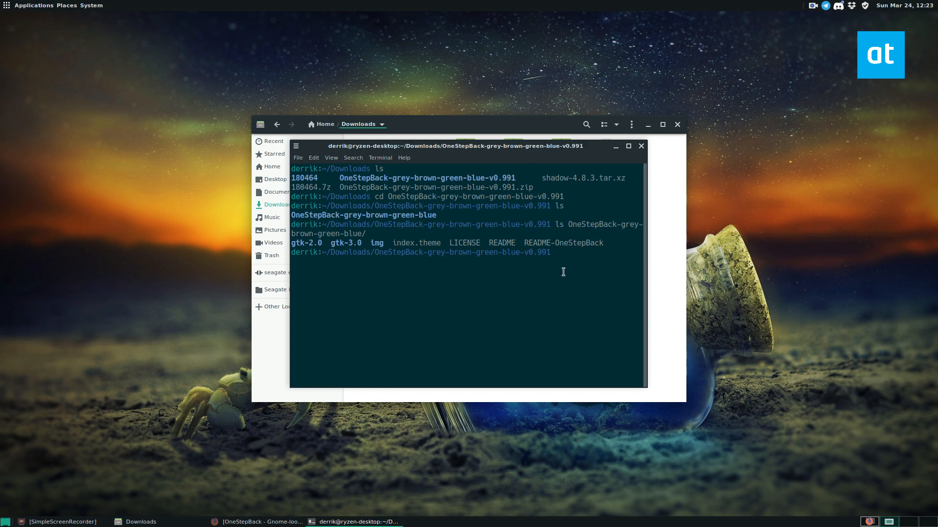
pyautogui.rightClick(558, 252)
pyautogui.write('sudo mv OneStepBack-* /usr/share/themes/')
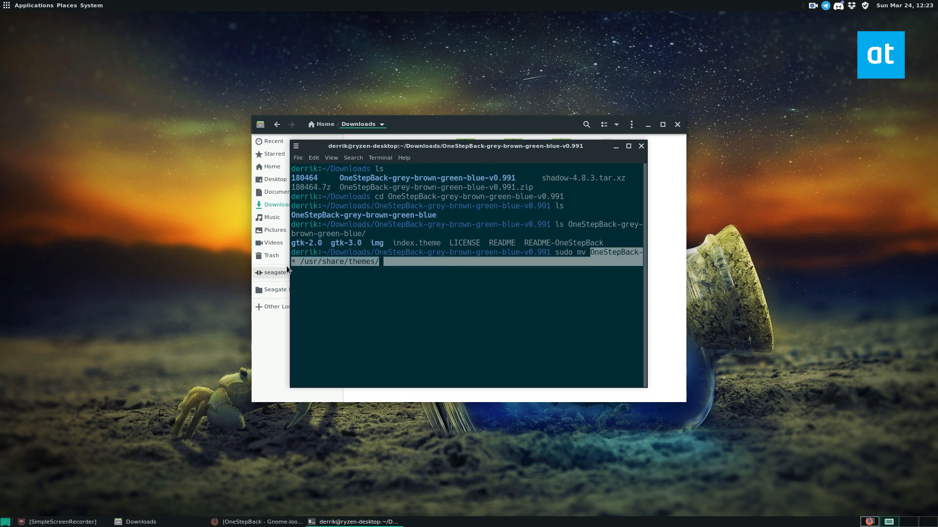
pyautogui.press('Return')
pyautogui.write('ls')
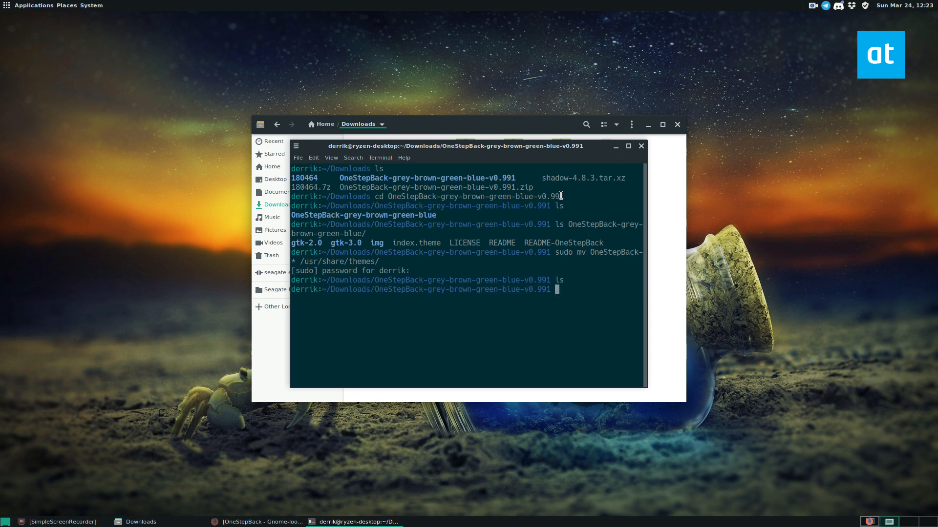
pyautogui.moveTo(581, 114)
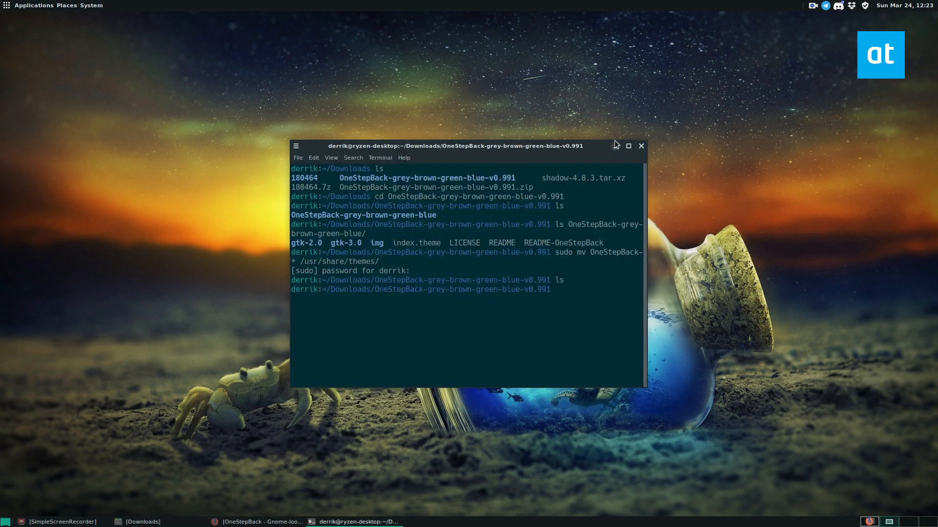
# Minimize the terminal and open Appearance Preferences from the desktop menu
pyautogui.click(641, 145)
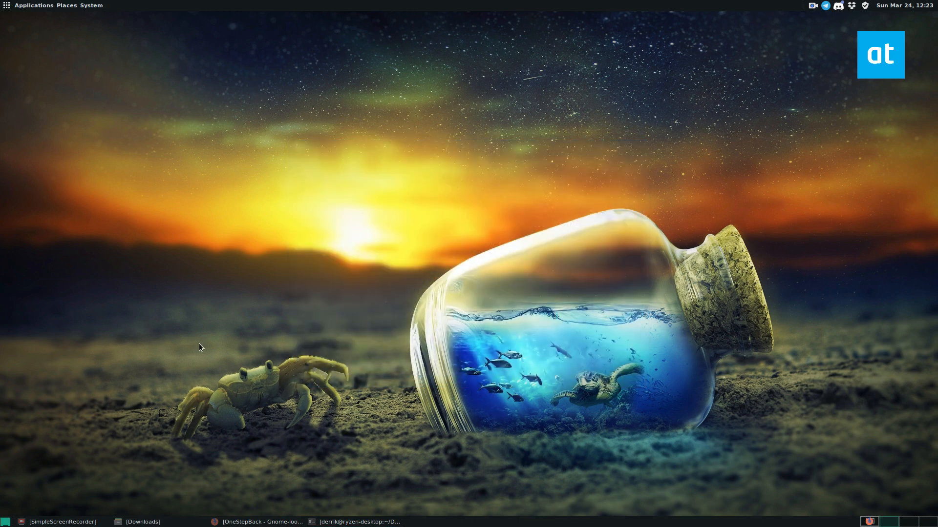
pyautogui.rightClick(200, 347)
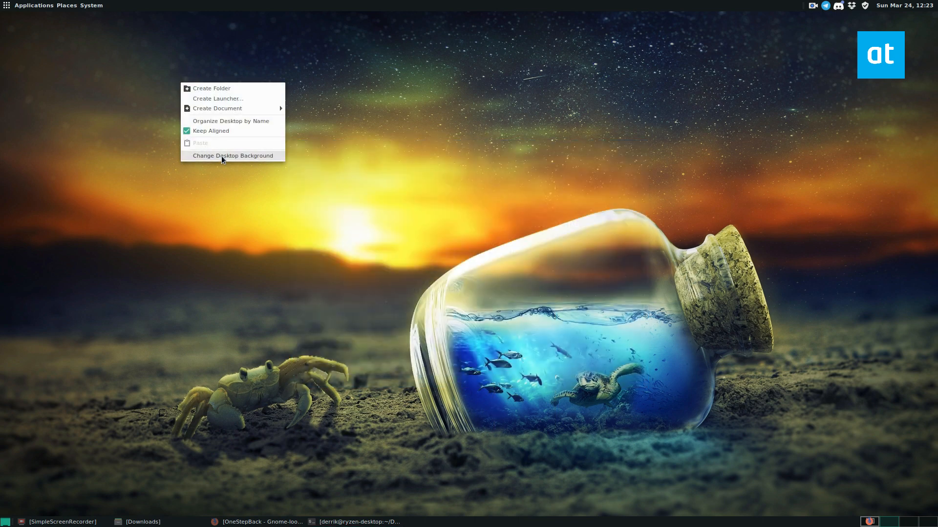
pyautogui.click(232, 156)
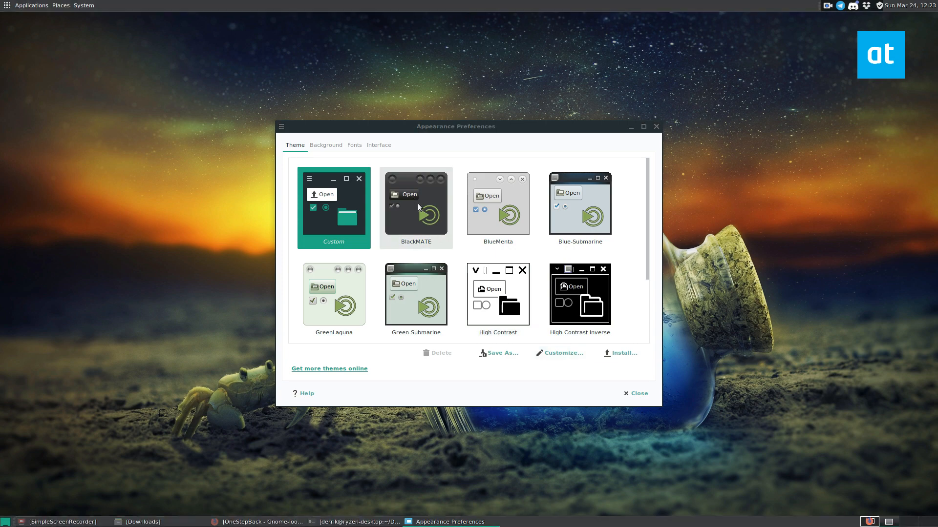
# Customize the theme, choosing OneStepBack controls and browsing the icon themes
pyautogui.click(563, 352)
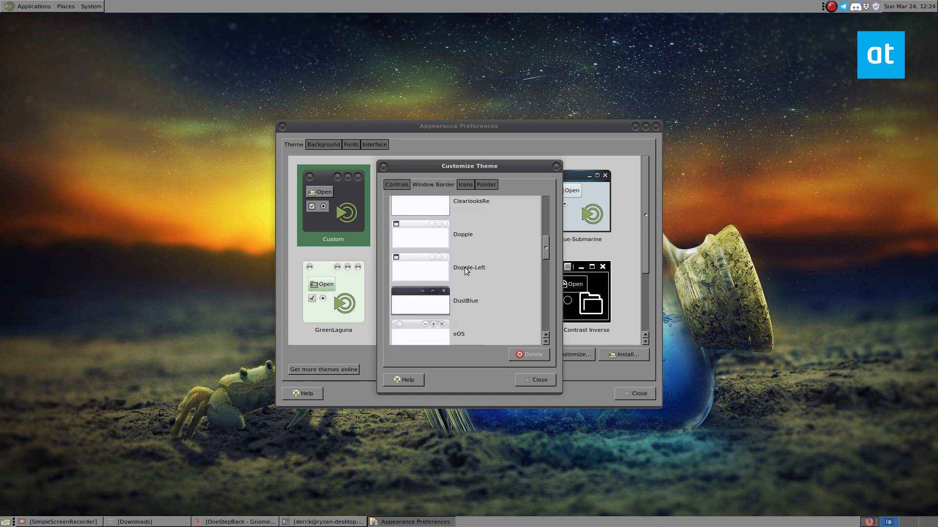
pyautogui.scroll(-3)
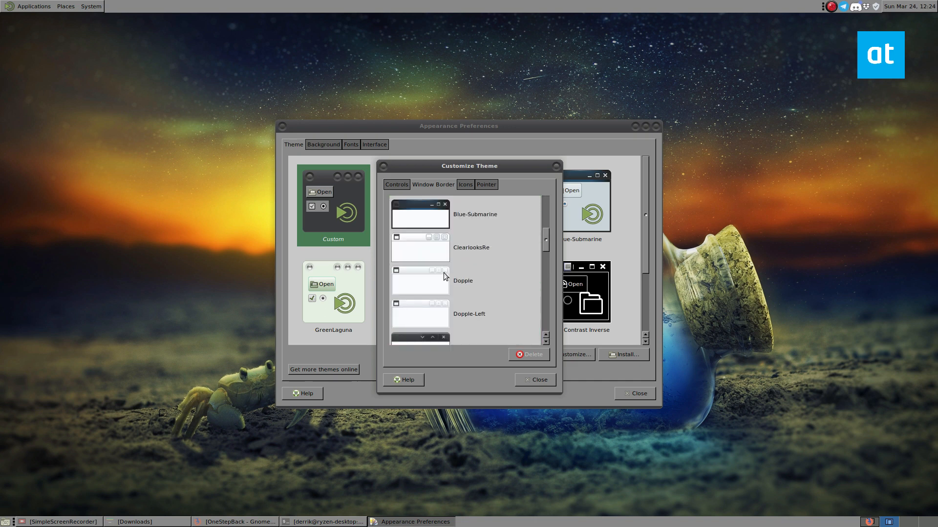
pyautogui.scroll(-3)
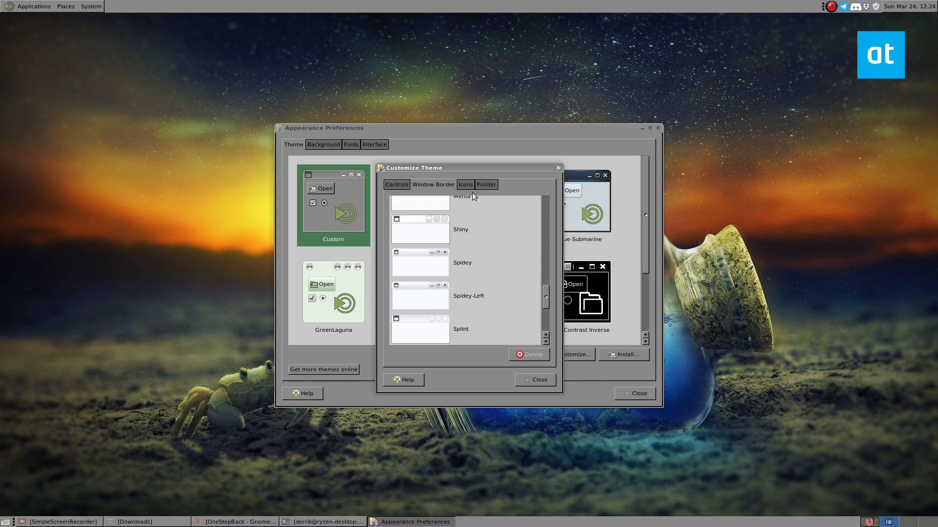
pyautogui.click(464, 185)
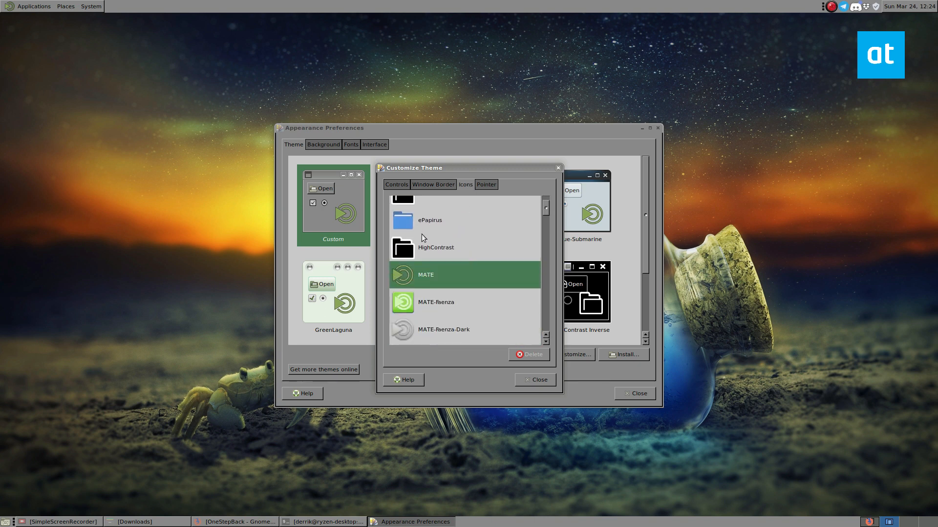
pyautogui.scroll(-3)
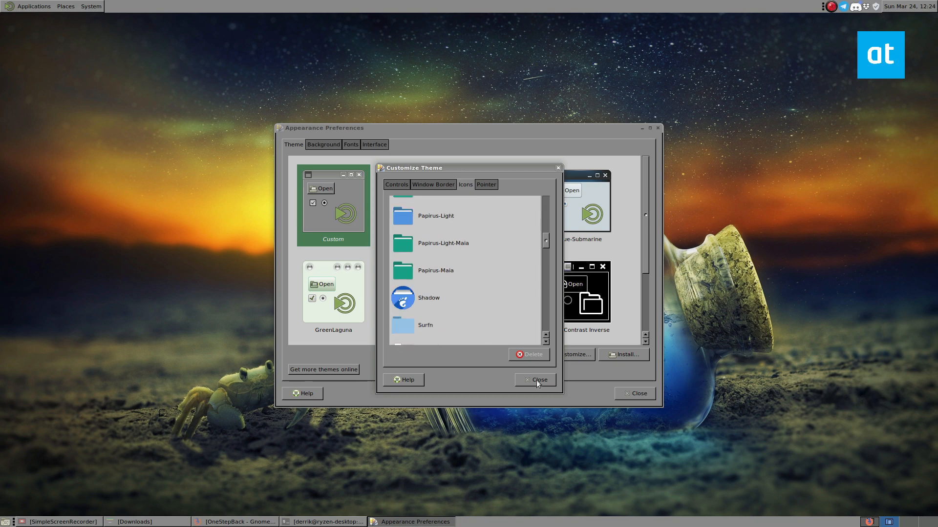
pyautogui.moveTo(617, 390)
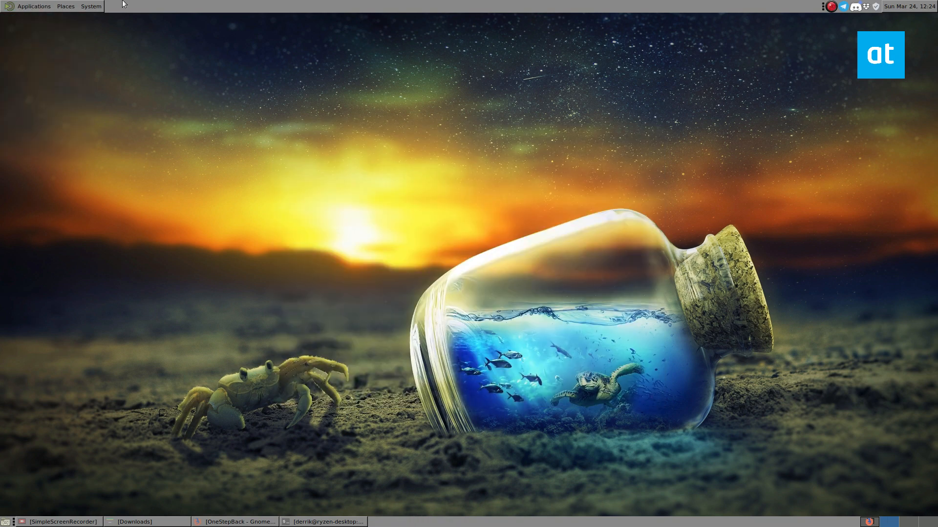
pyautogui.click(90, 6)
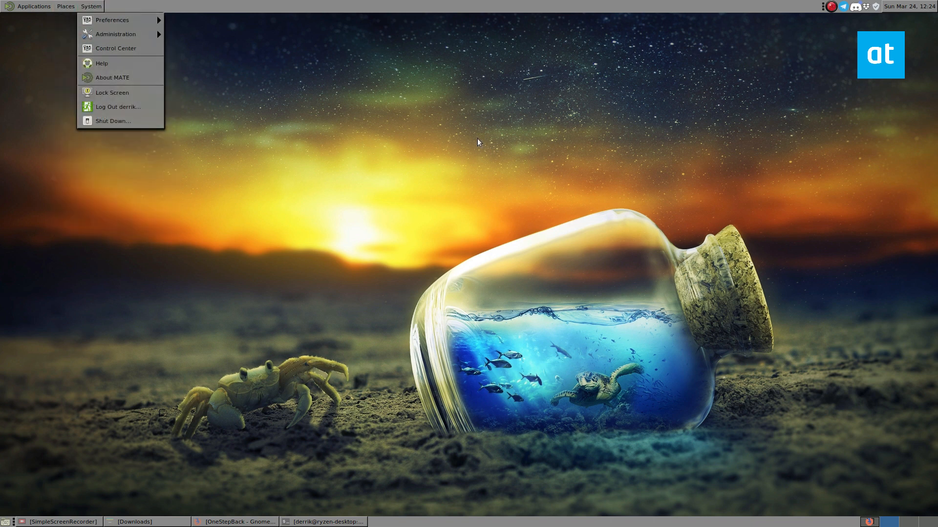
pyautogui.click(445, 150)
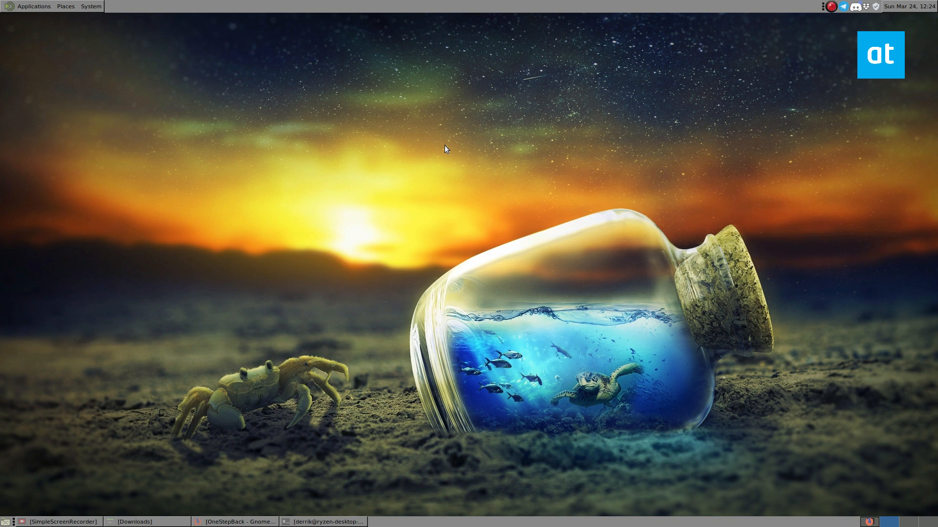
pyautogui.moveTo(111, 90)
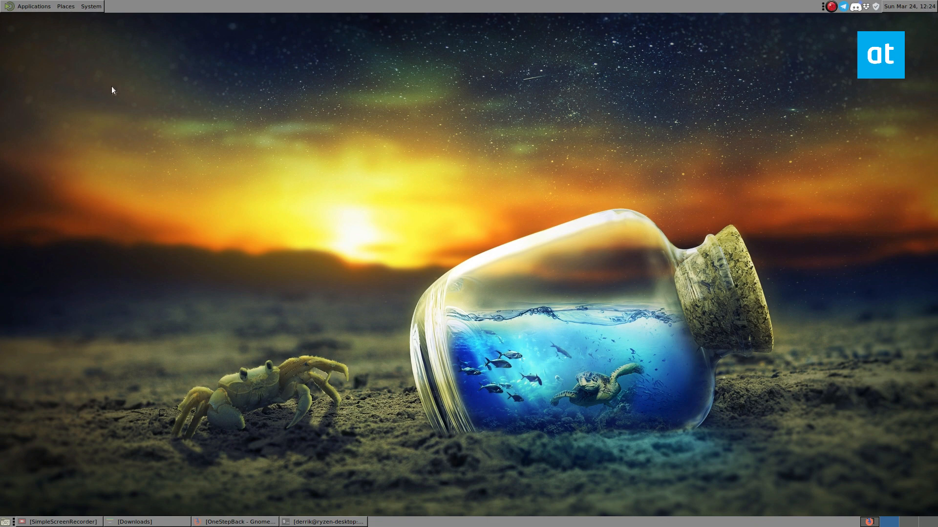